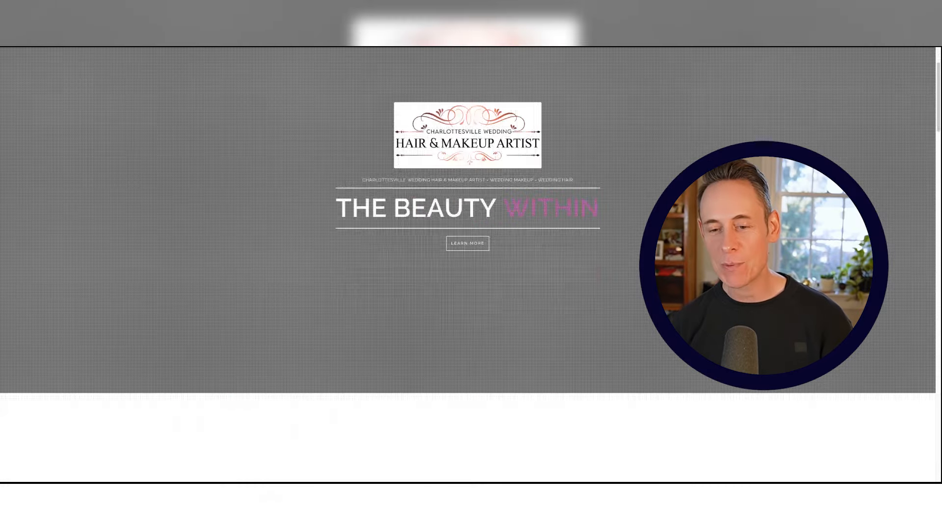
# - Switch the PageSpeed Insights report to Mobile results, showing Performance 69 and SEO 99
pyautogui.scroll(-3)
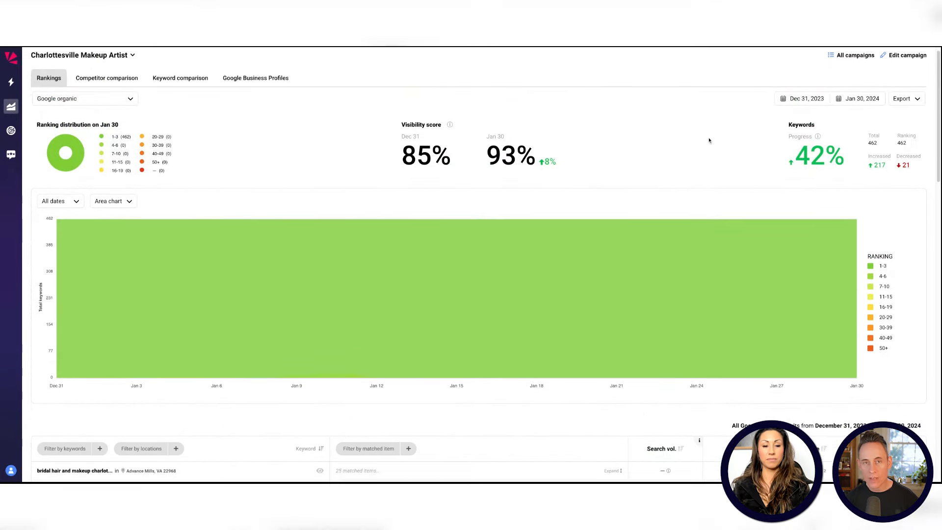
pyautogui.scroll(-3)
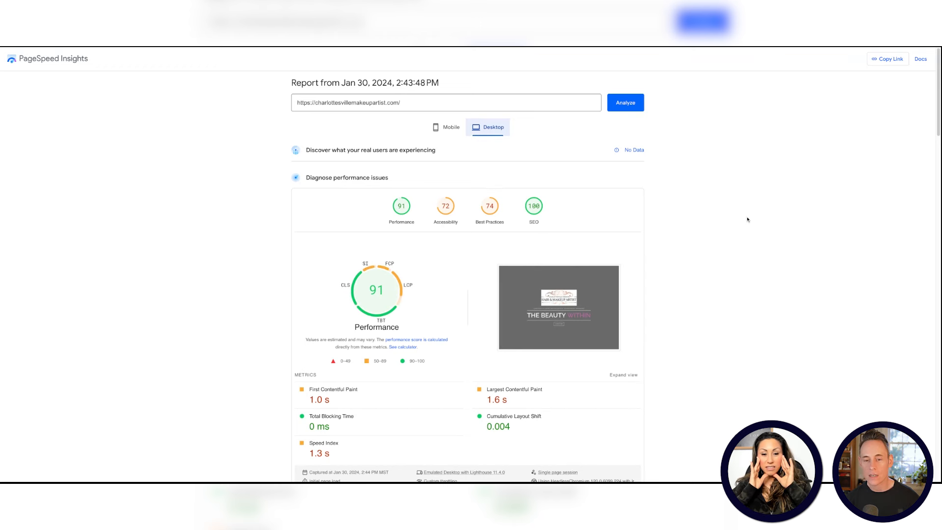
pyautogui.click(447, 127)
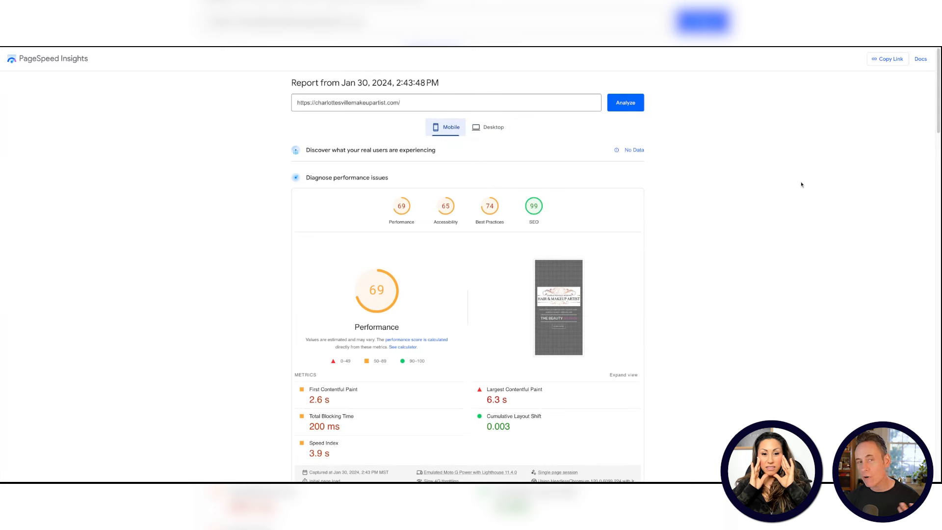
pyautogui.click(493, 127)
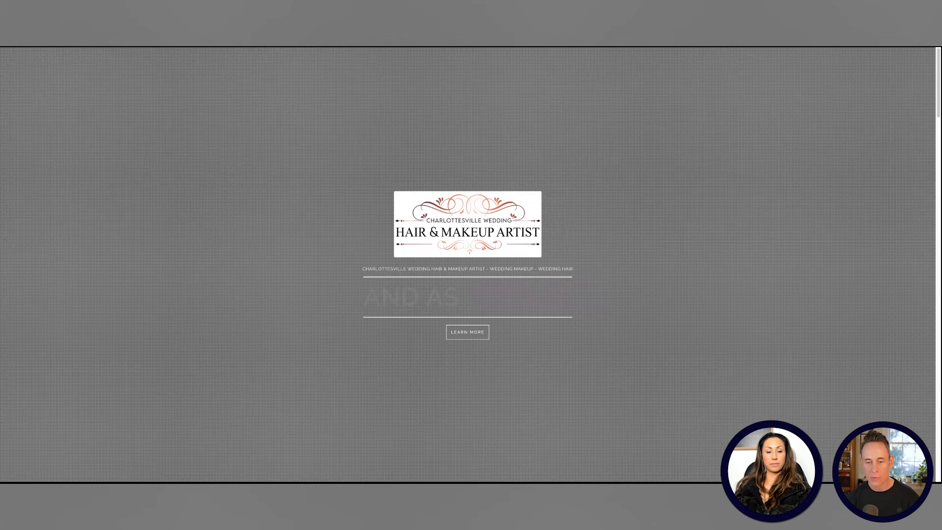
# - Scroll past the hero and highlight the intro paragraph above the Wedding Makeup and Wedding Hair services
pyautogui.scroll(-3)
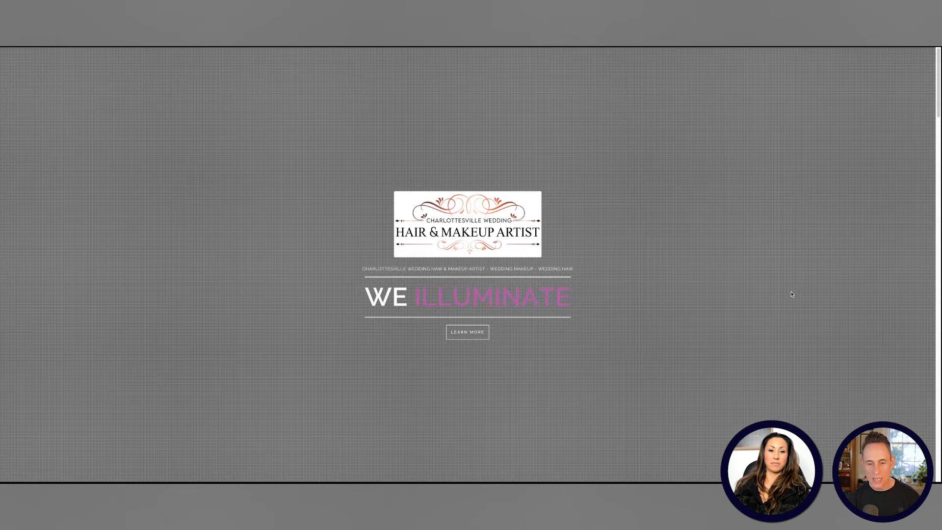
pyautogui.scroll(-3)
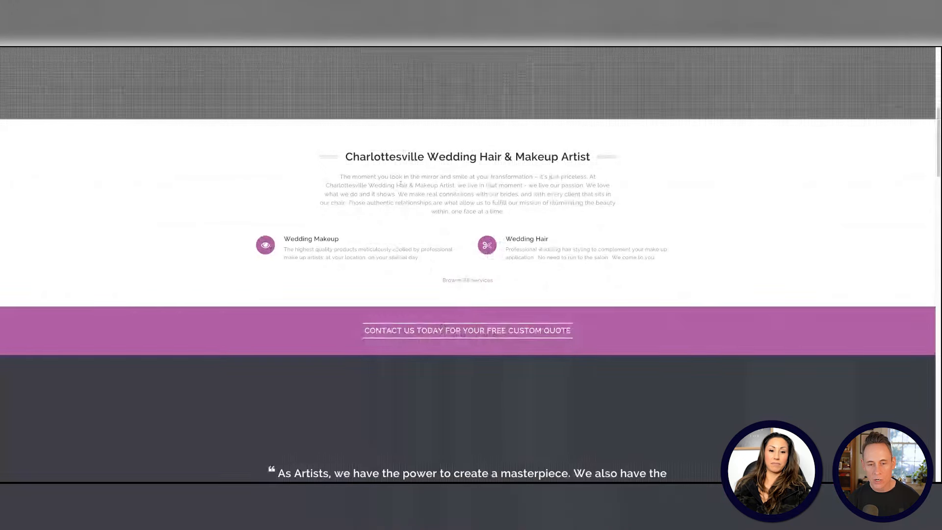
pyautogui.moveTo(340, 176); pyautogui.dragTo(503, 211)
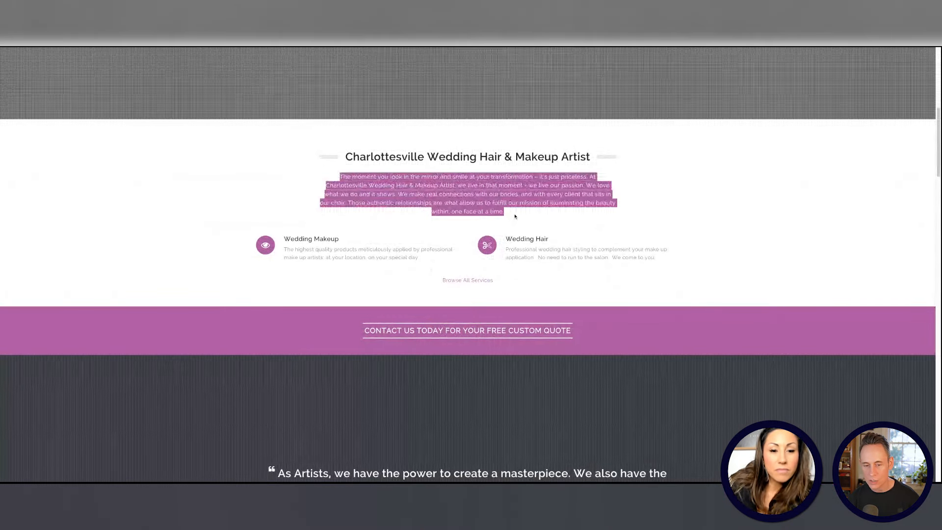
pyautogui.scroll(-3)
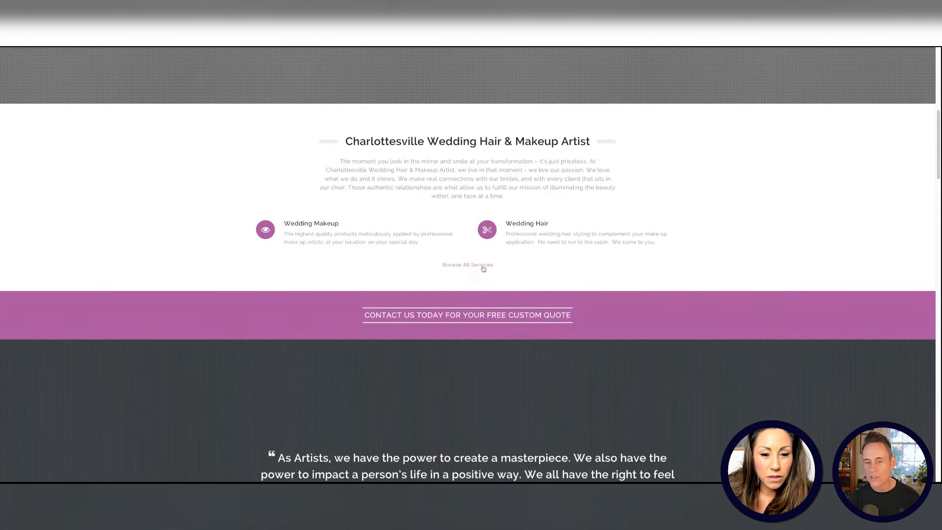
# - Open Browse All Services and scroll the Wedding Makeup & Hair Services page to its footer
pyautogui.click(467, 264)
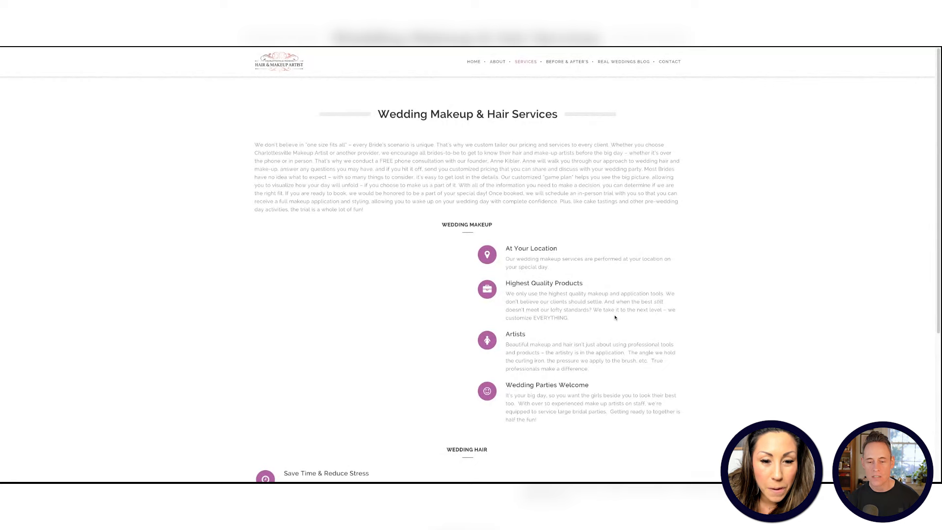
pyautogui.scroll(-3)
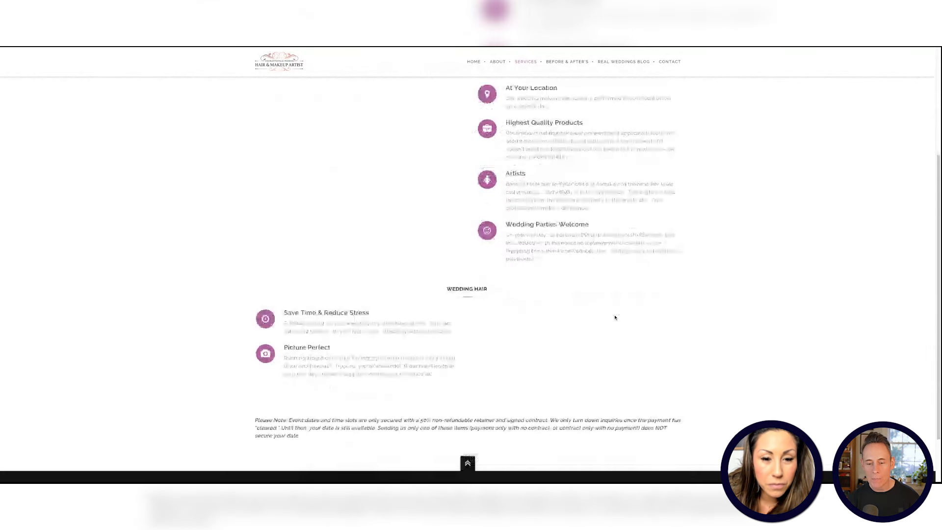
pyautogui.scroll(3)
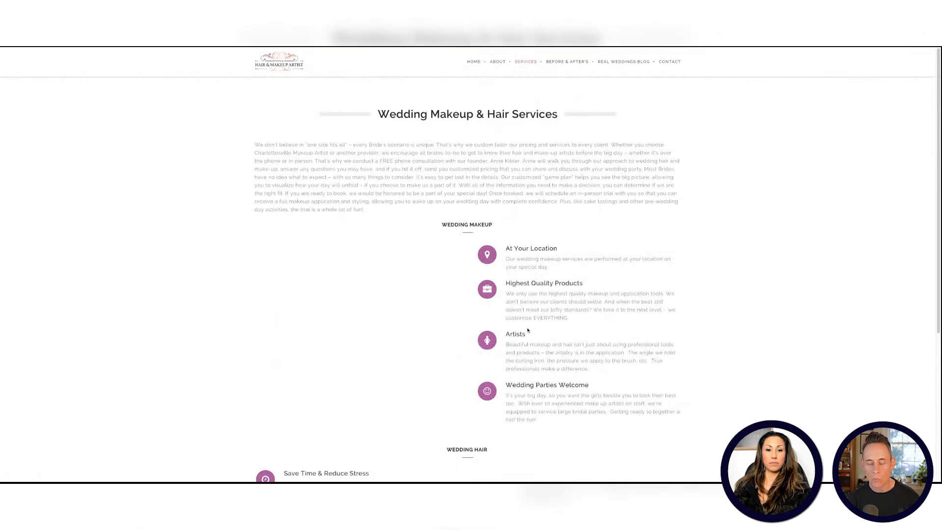
pyautogui.scroll(-3)
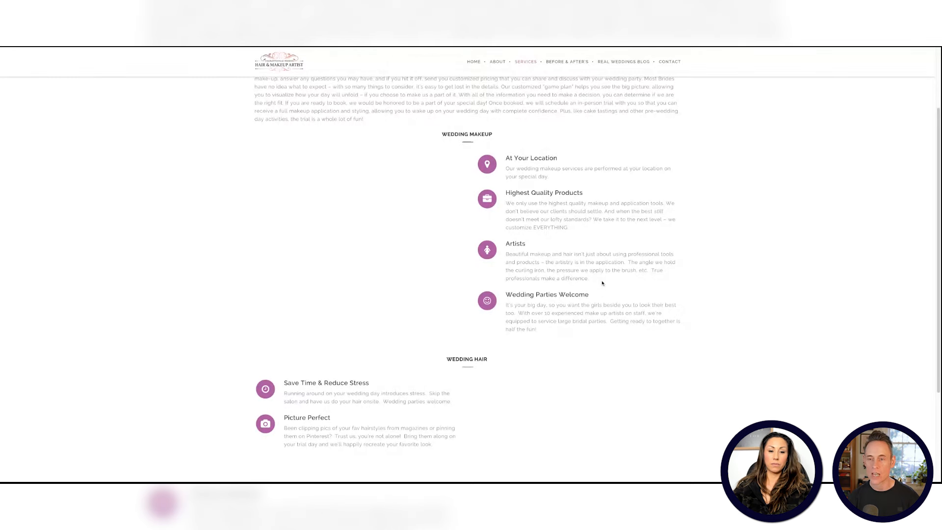
pyautogui.scroll(-3)
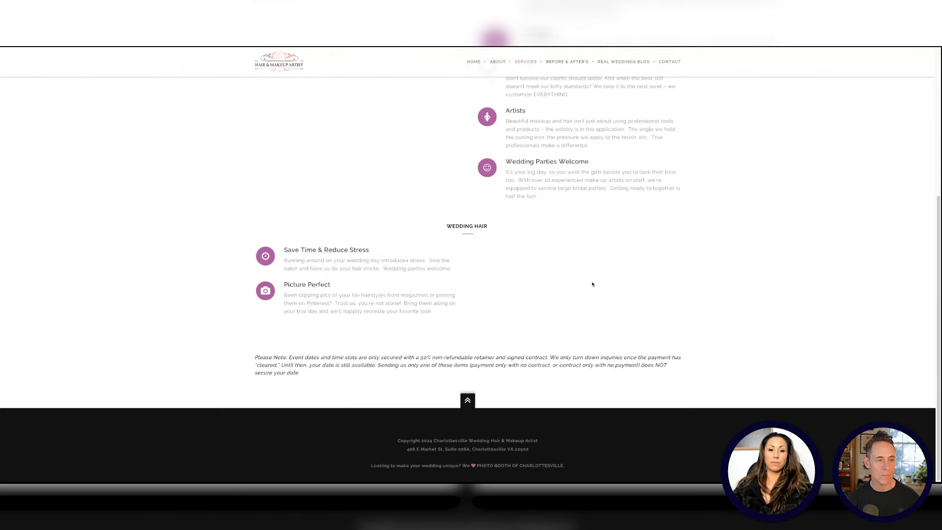
pyautogui.moveTo(43, 47)
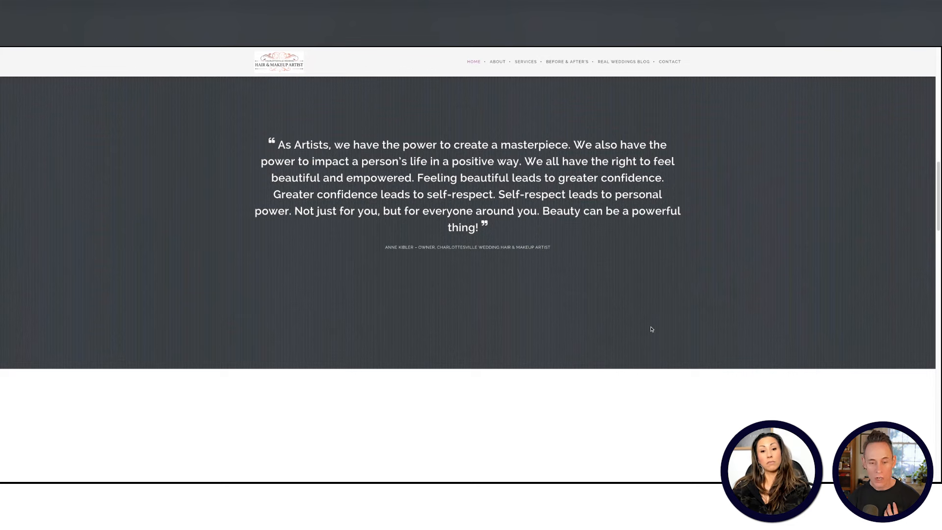
# - Scroll the homepage past the testimonial quote and Awards & Press to the Some Fun Facts counters
pyautogui.scroll(-3)
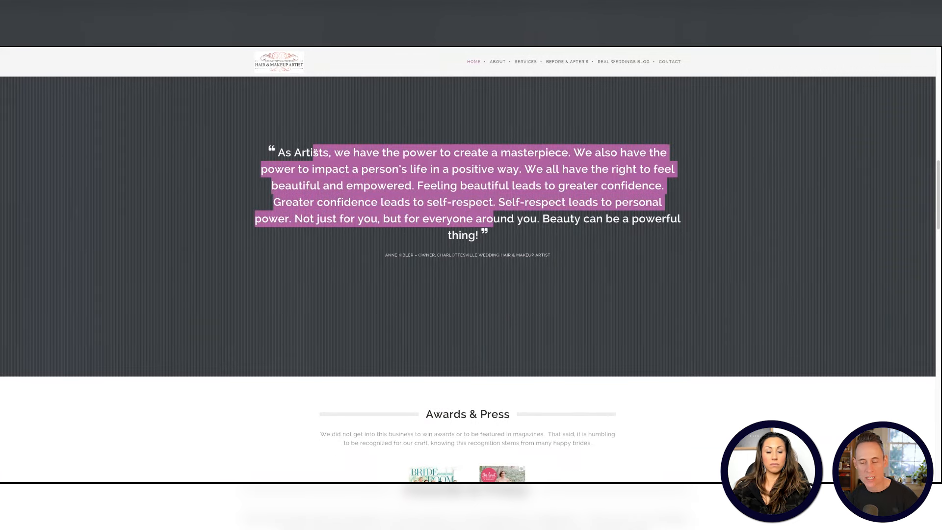
pyautogui.click(587, 268)
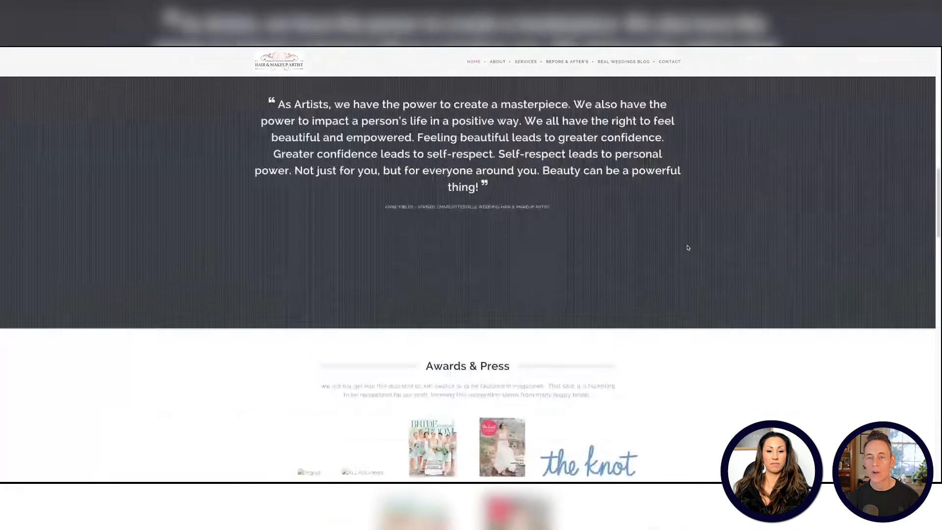
pyautogui.scroll(-3)
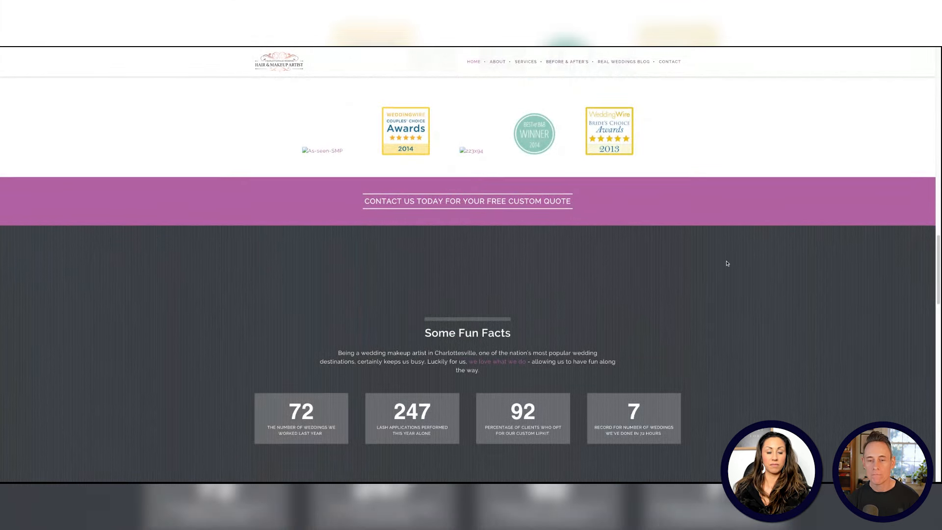
pyautogui.scroll(-3)
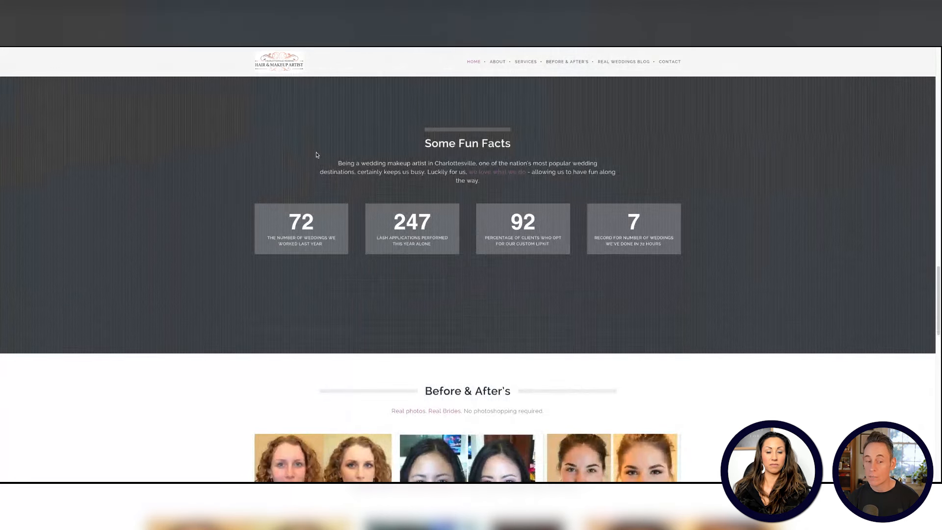
# - Scroll to Before & After's, open Browse All Before & After's and look through the gallery
pyautogui.scroll(-3)
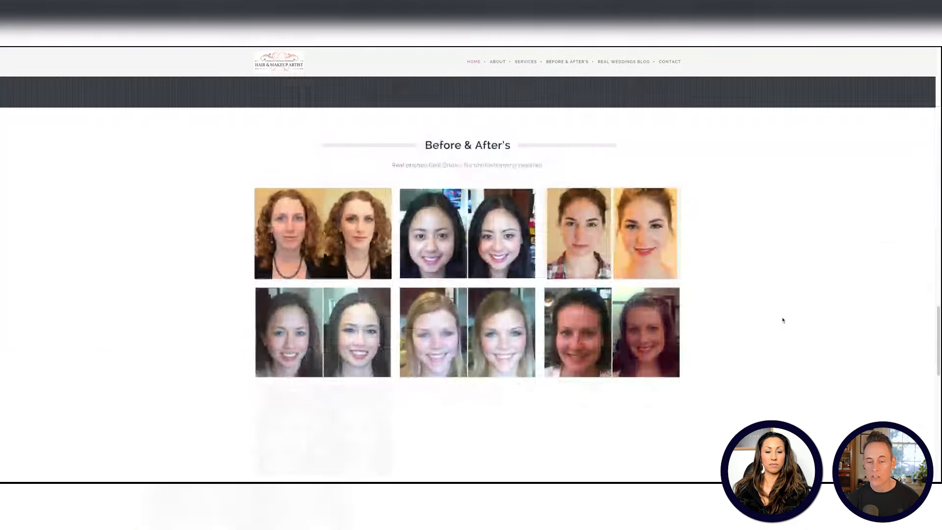
pyautogui.scroll(-3)
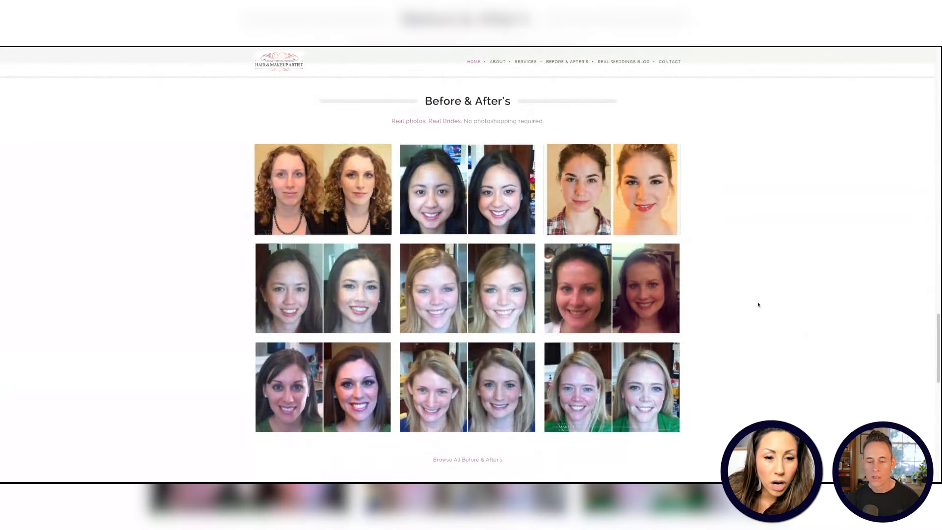
pyautogui.scroll(-3)
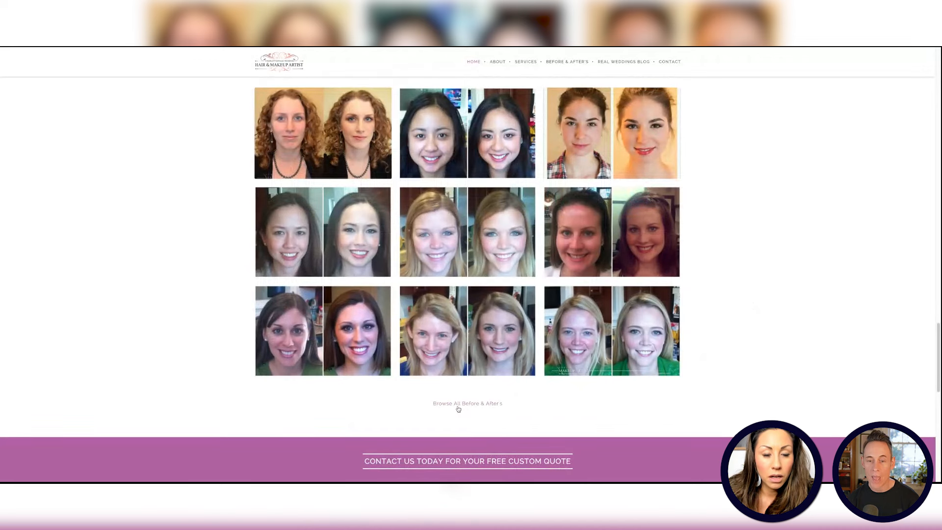
pyautogui.click(468, 403)
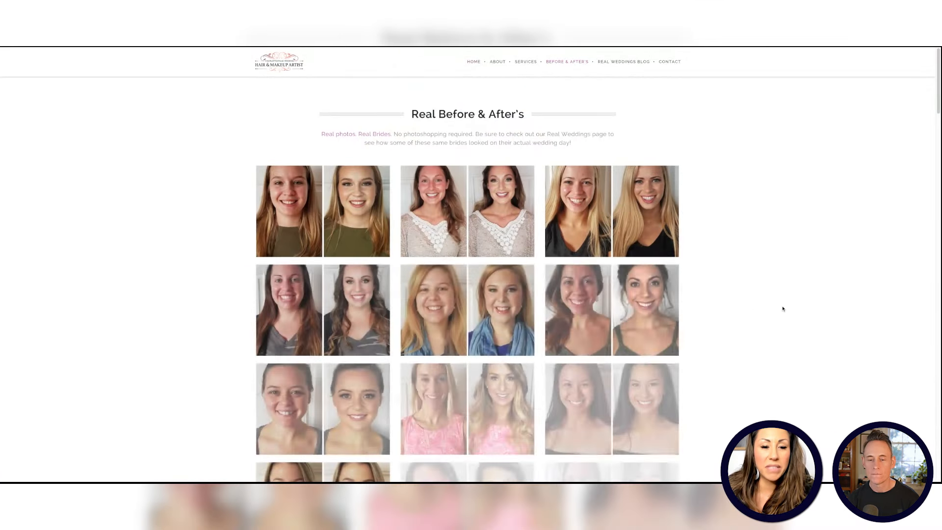
pyautogui.scroll(-3)
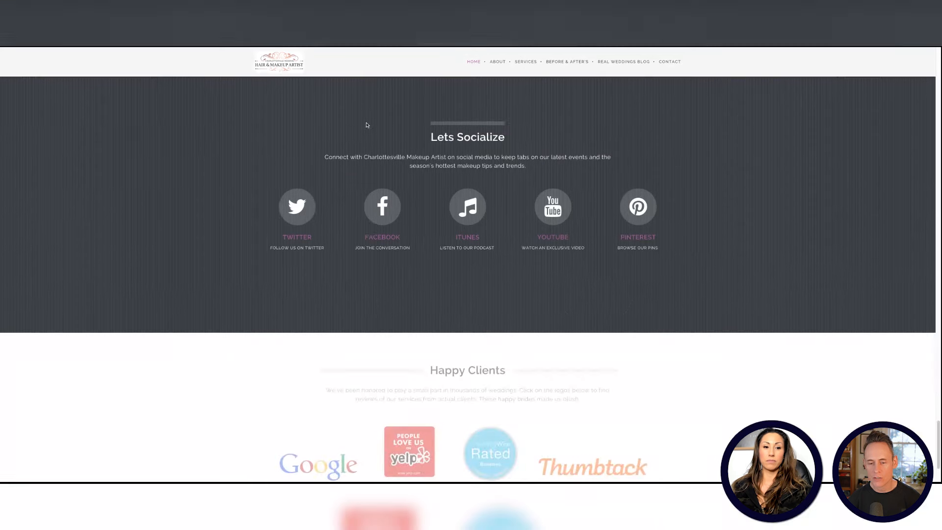
# - Scroll to the Happy Clients section with the Google, Yelp and Thumbtack badges
pyautogui.scroll(-3)
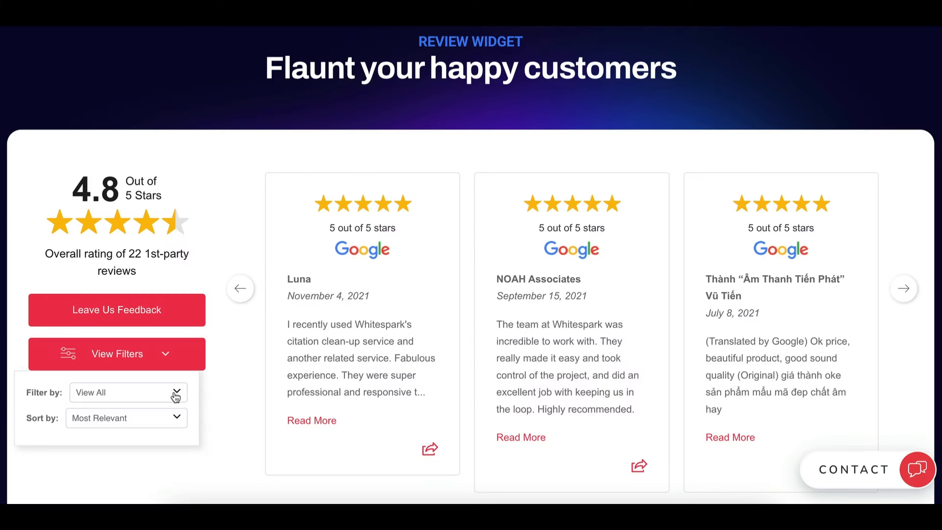
# - Filter the Whitespark review carousel to Google reviews and open the Sort by options
pyautogui.click(127, 392)
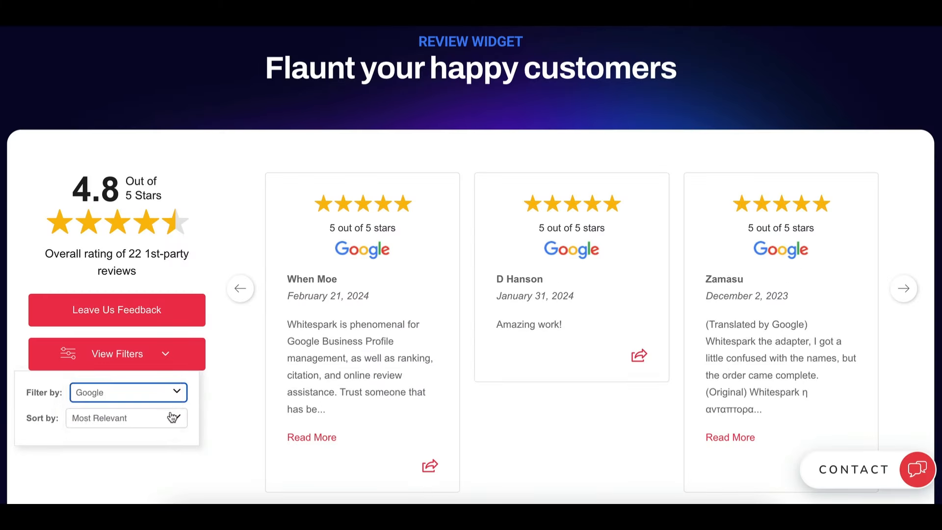
pyautogui.click(127, 418)
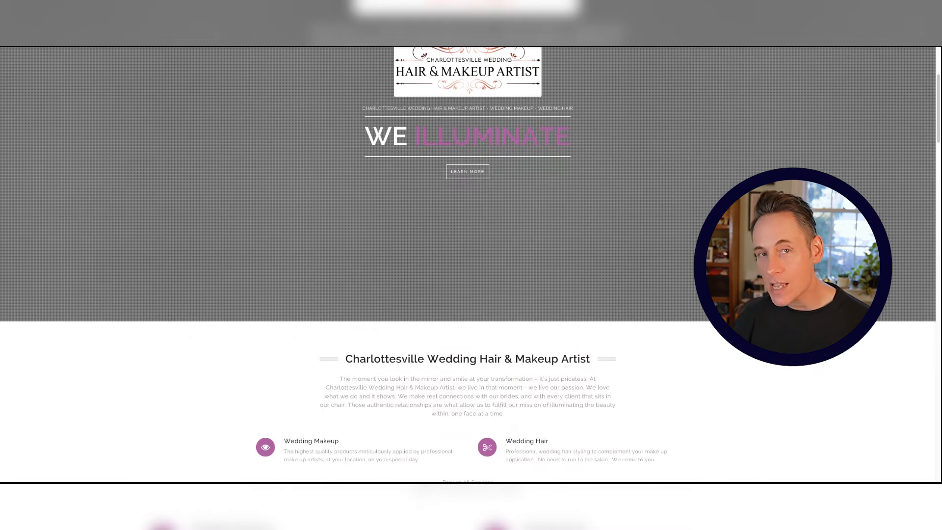
# - Scroll to the homepage services intro and open the Wedding Makeup & Hair Services page via Browse All Services
pyautogui.scroll(-3)
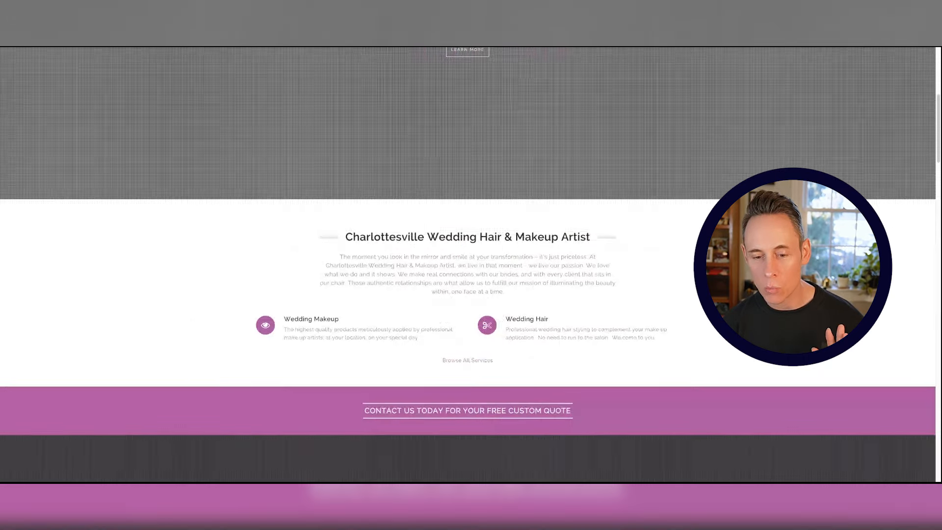
pyautogui.scroll(-3)
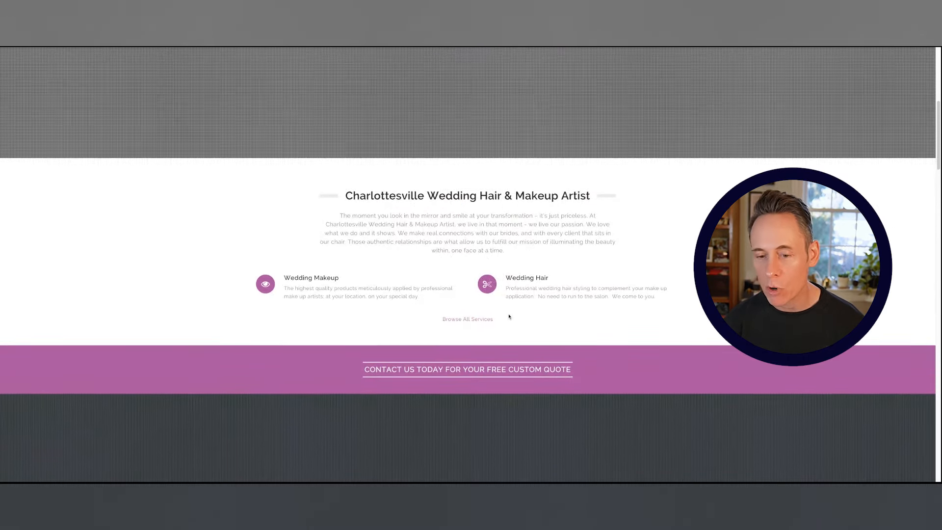
pyautogui.scroll(-3)
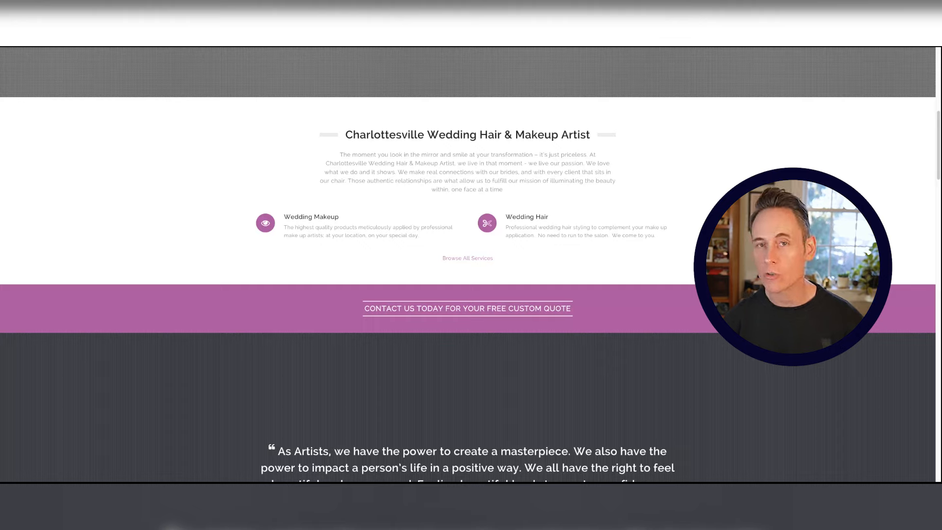
pyautogui.click(525, 62)
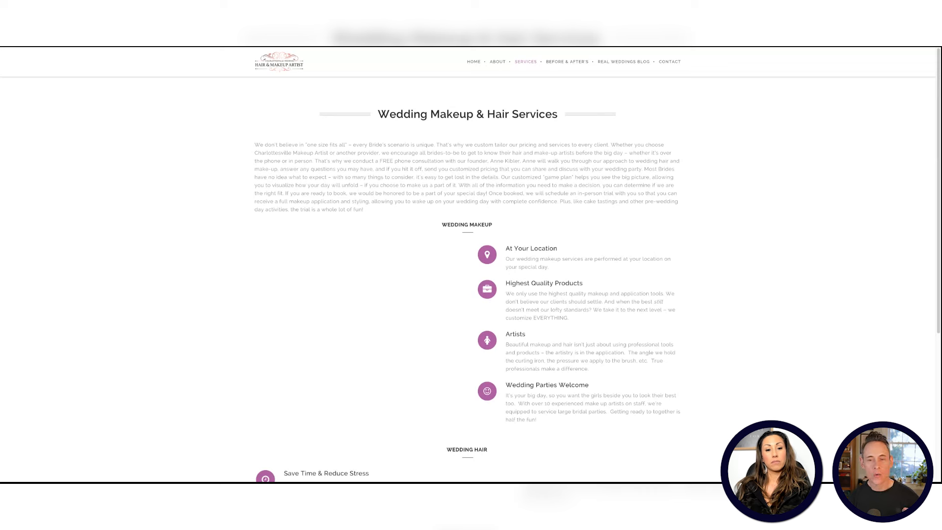
pyautogui.moveTo(510, 140)
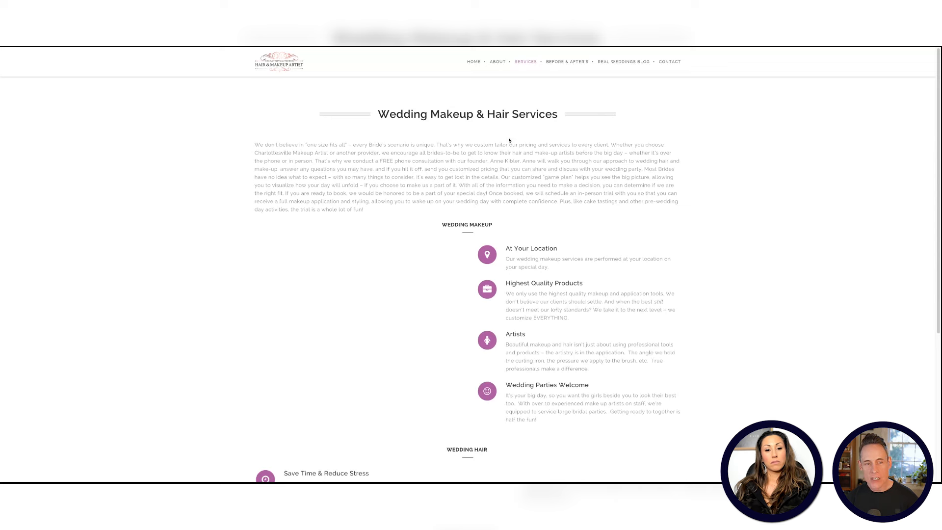